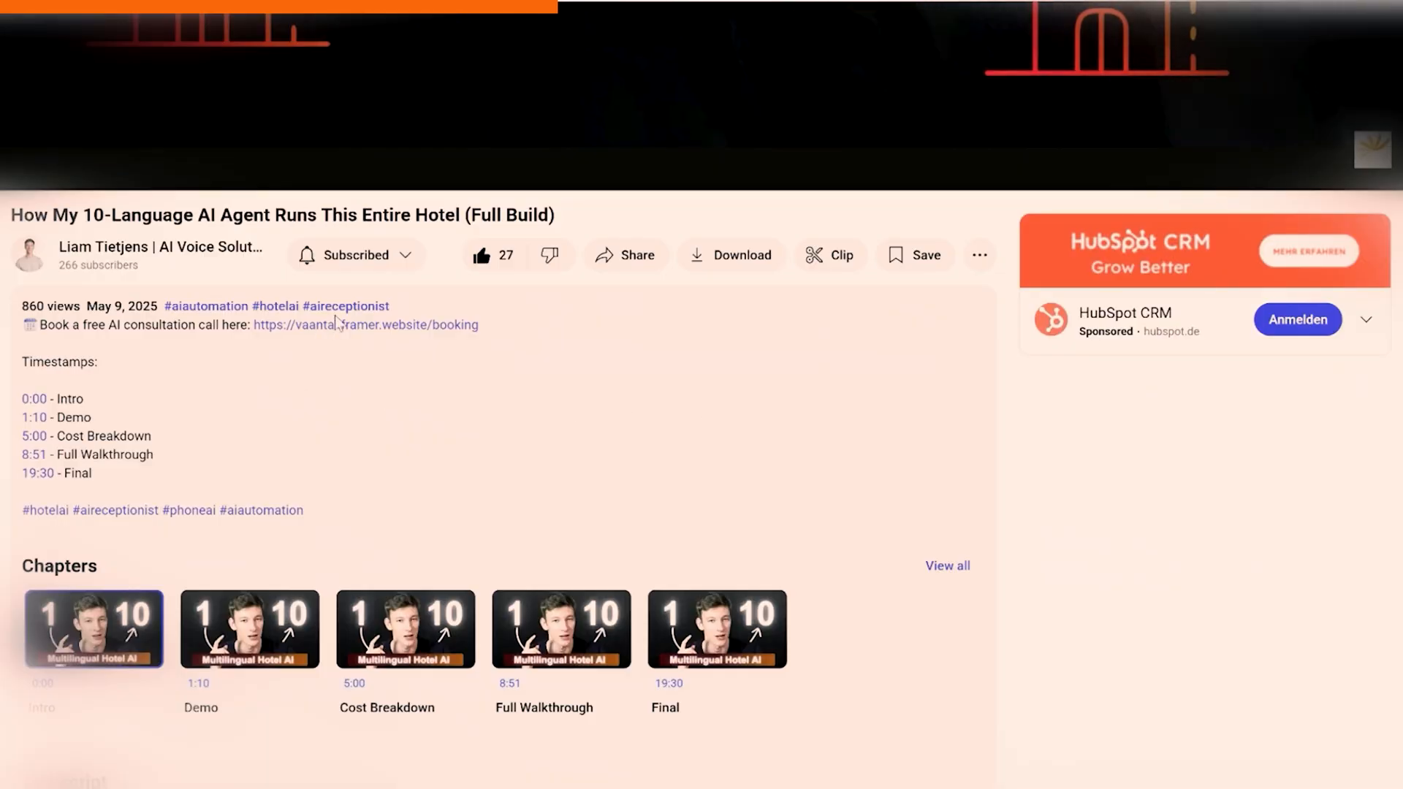
# Step: Upload photos from the computer into the customer row's Report Photos cell
pyautogui.click(365, 324)
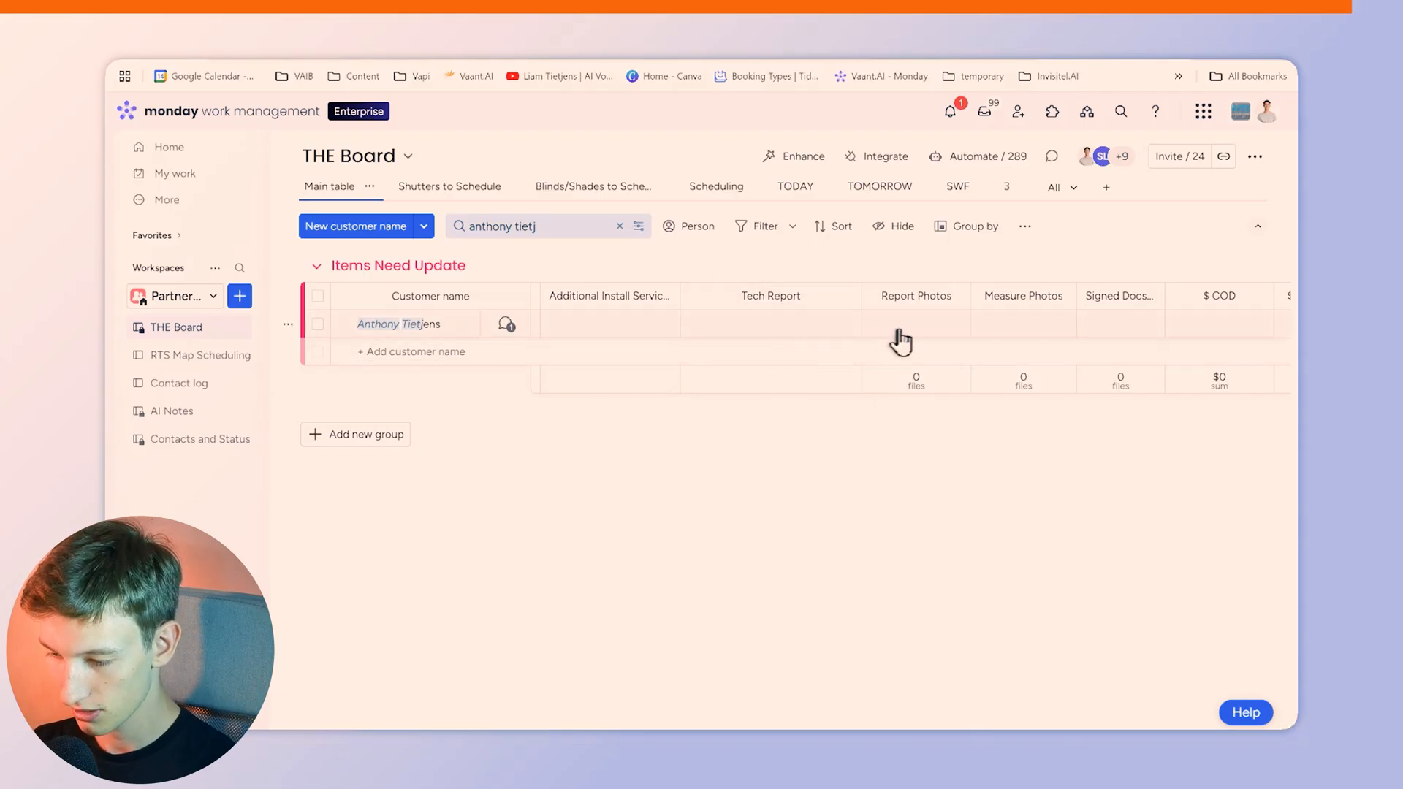
pyautogui.click(915, 324)
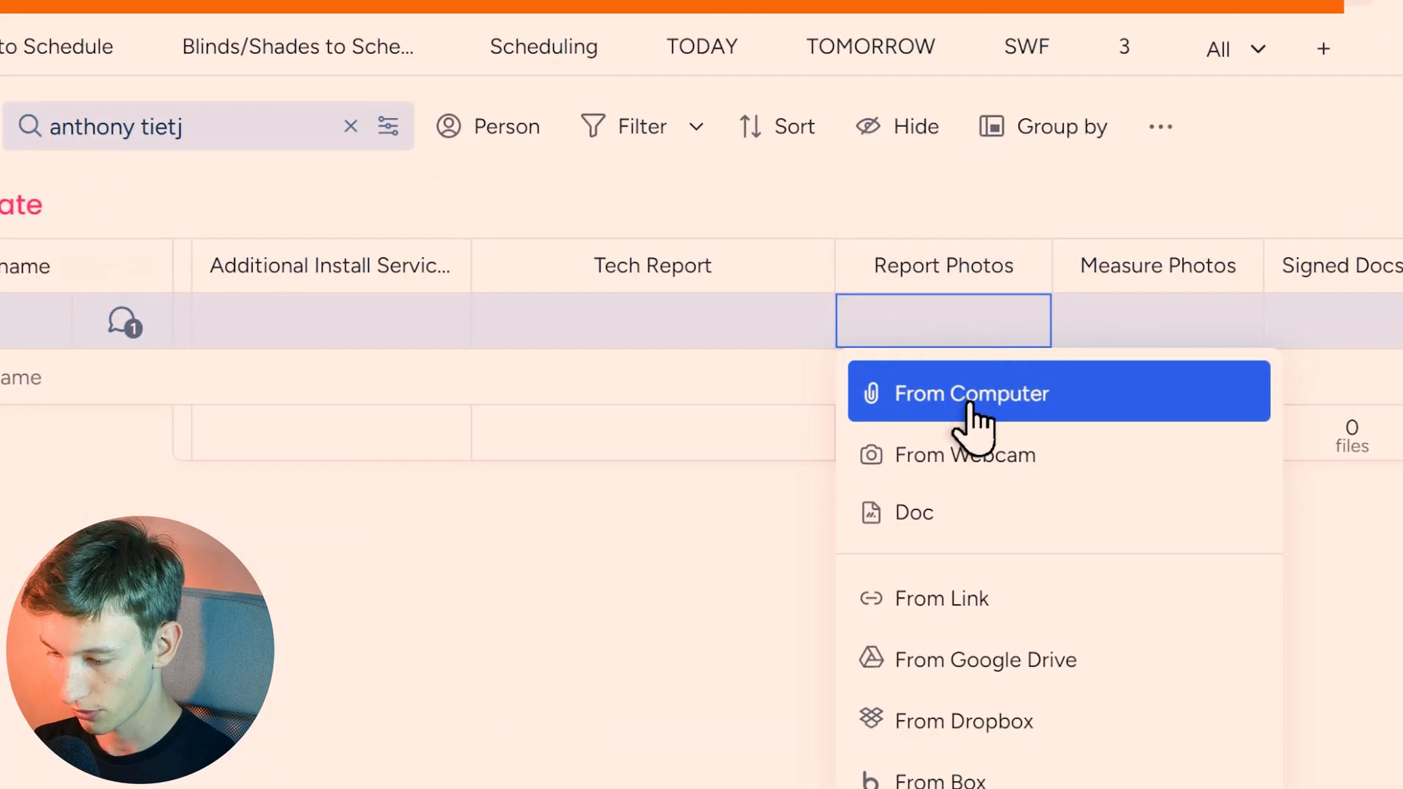
pyautogui.click(972, 393)
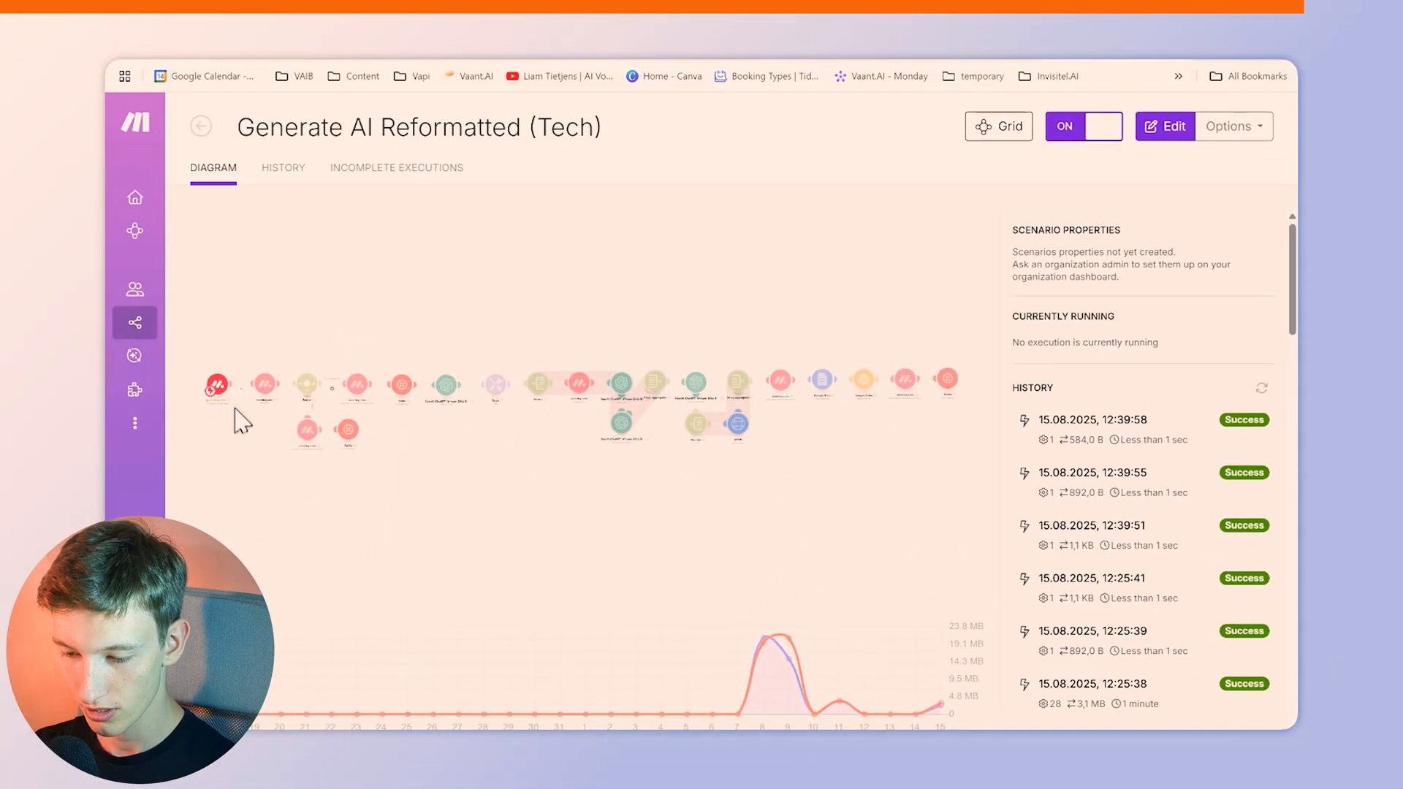
pyautogui.moveTo(255, 430)
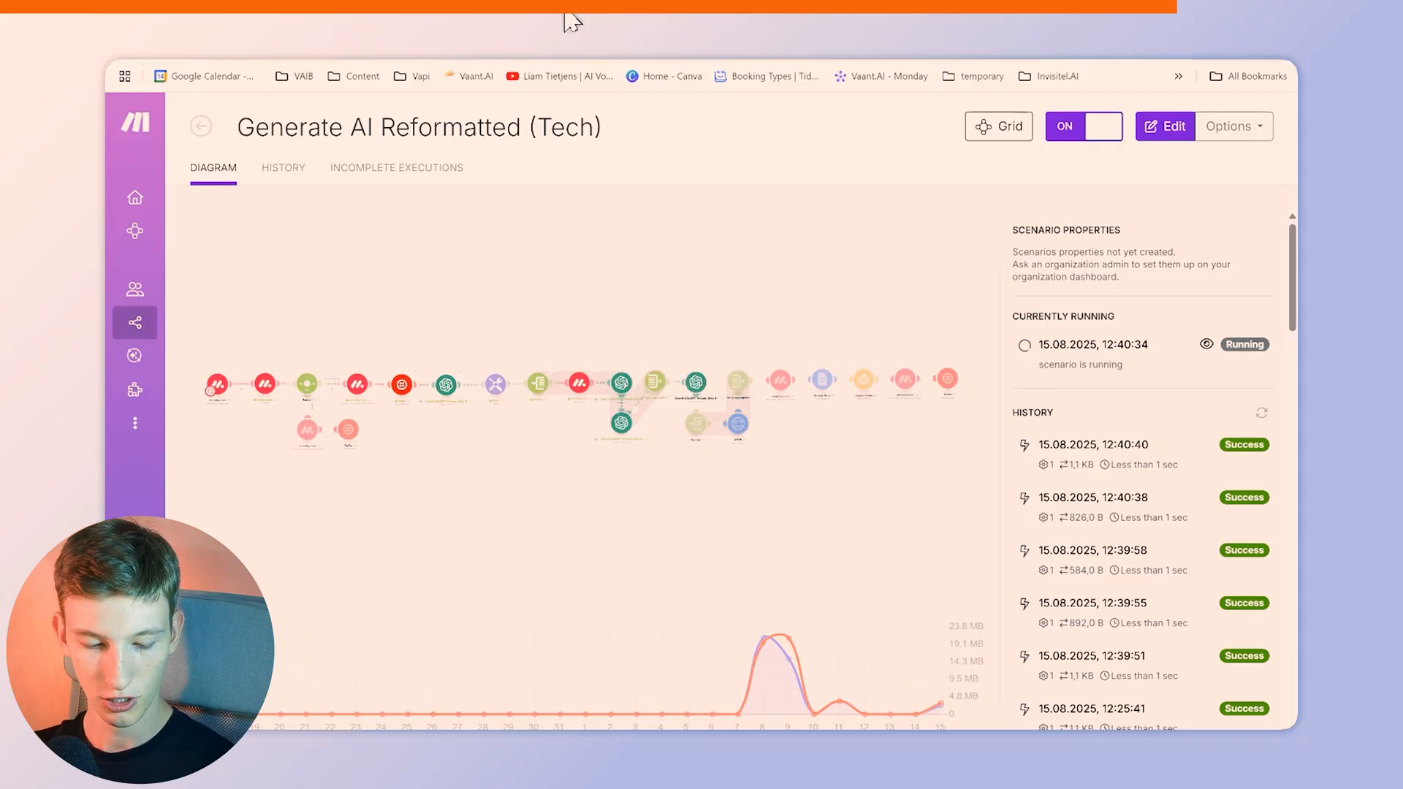
pyautogui.moveTo(533, 107)
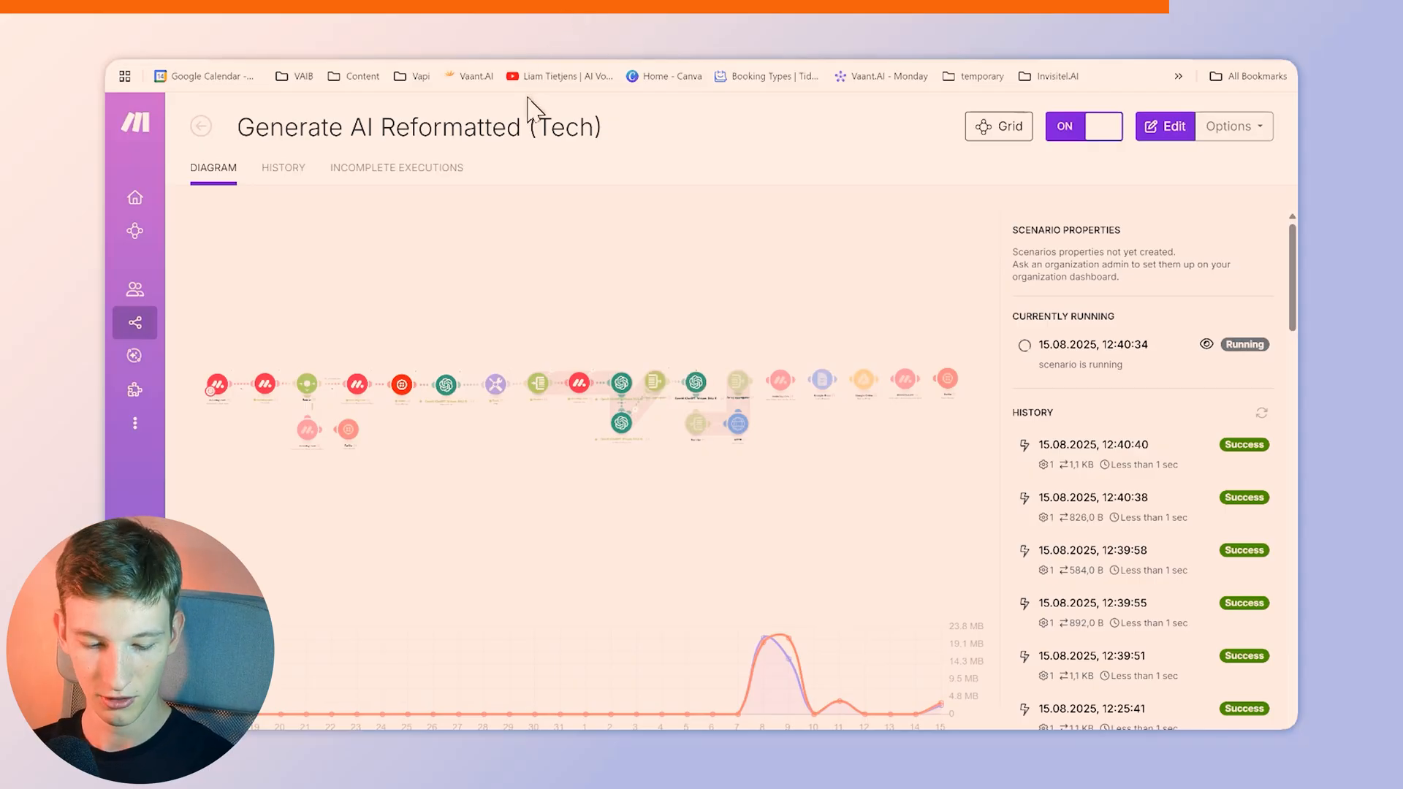